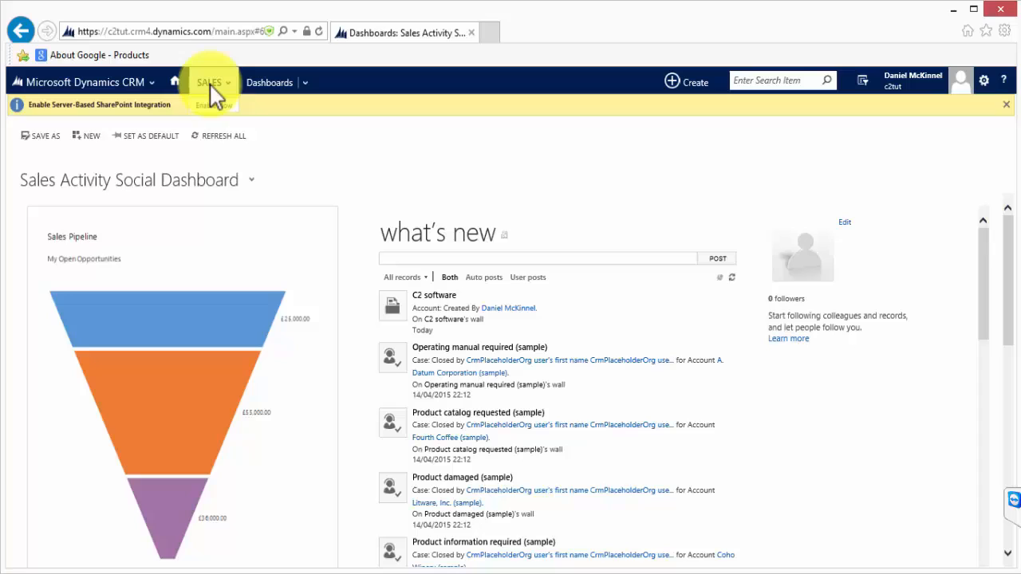
# Go through the Sales area to the All Leads list of ten sample leads.
pyautogui.click(210, 82)
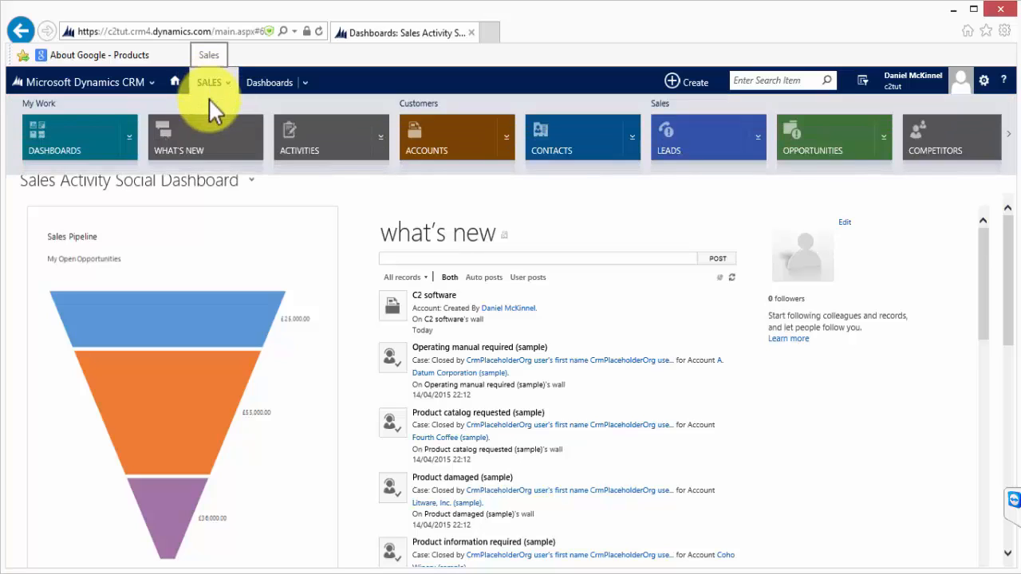
pyautogui.moveTo(678, 140)
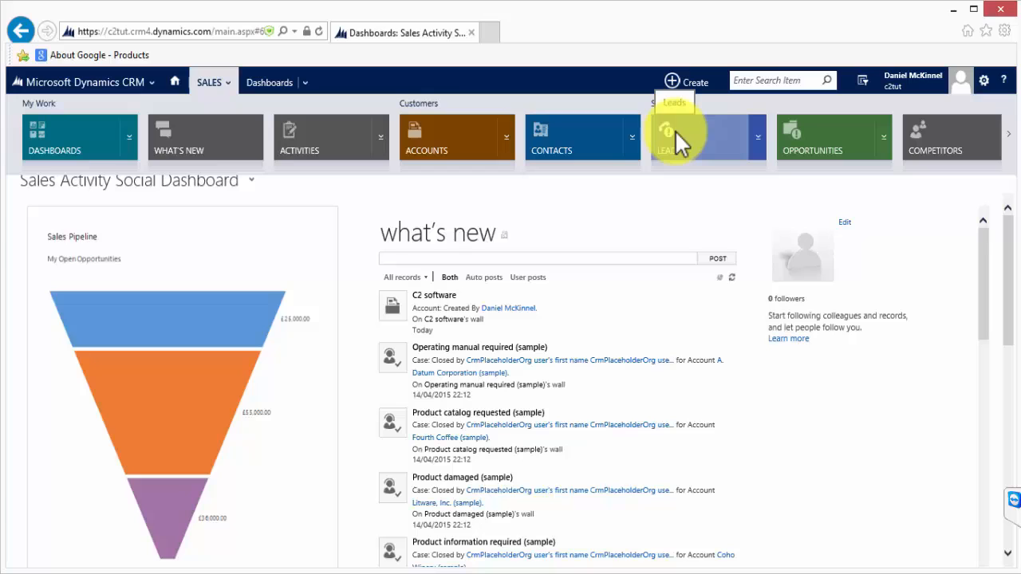
pyautogui.click(678, 144)
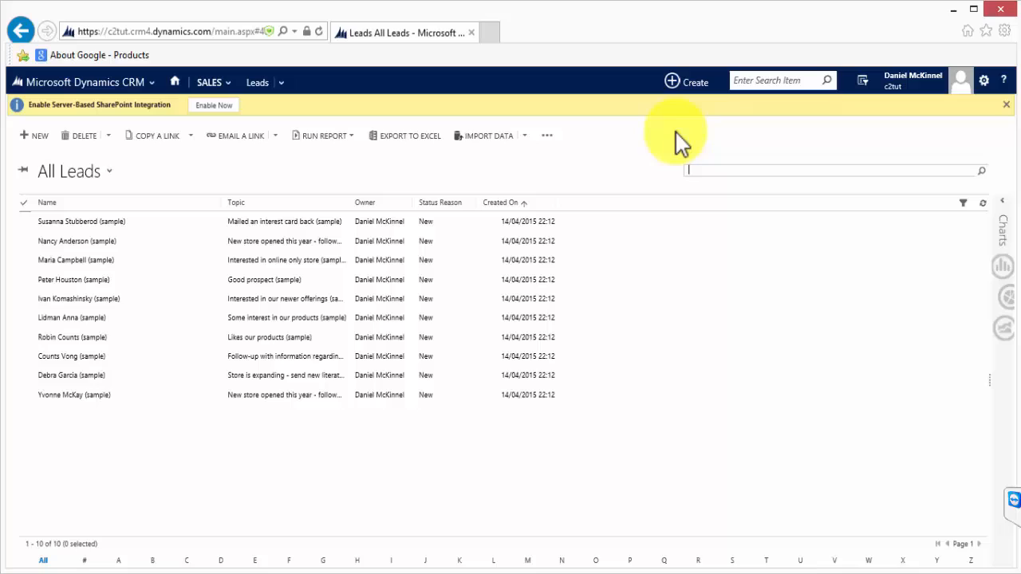
pyautogui.moveTo(34, 144)
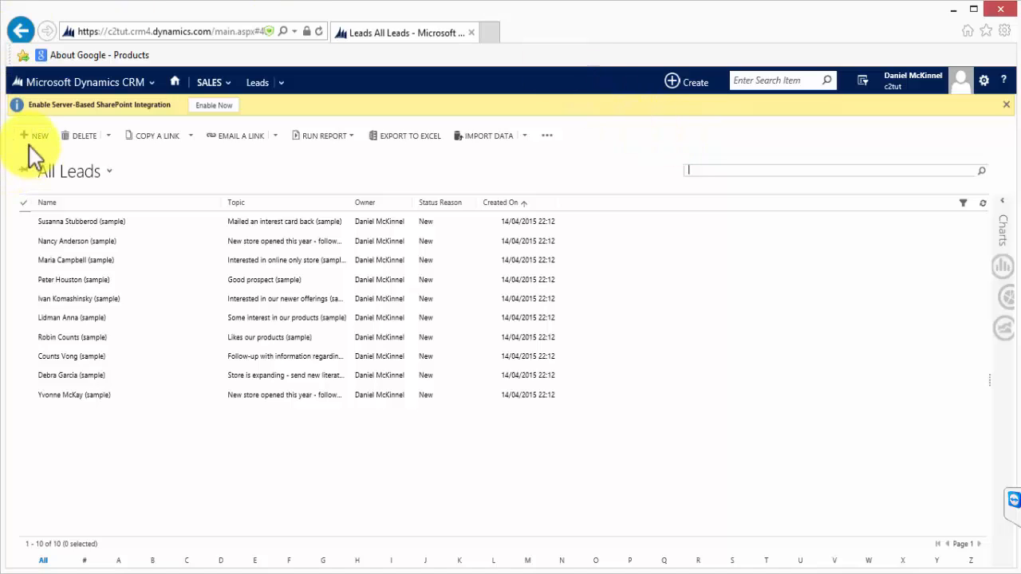
pyautogui.moveTo(38, 147)
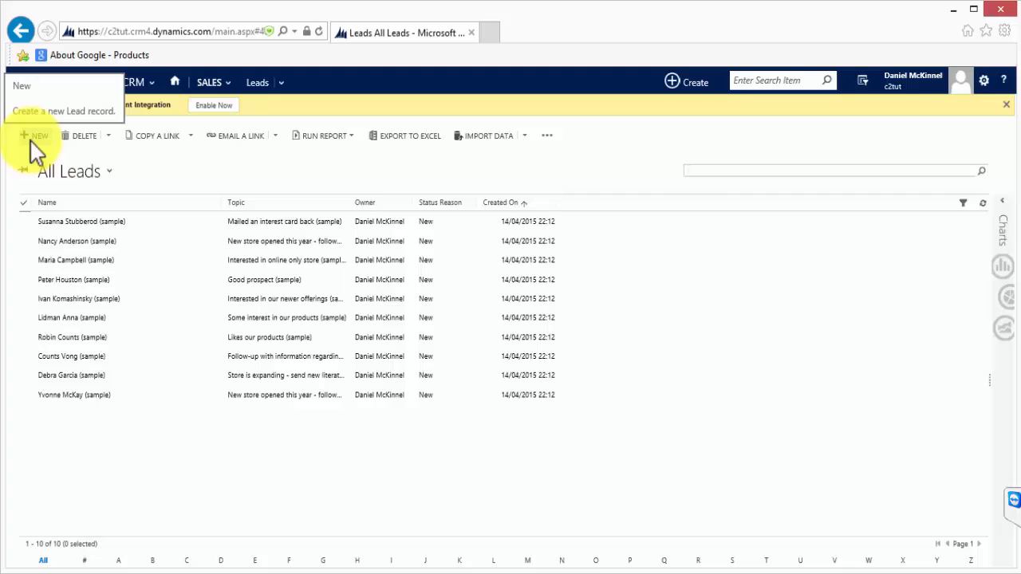
# Bring up the quick-create menu of activity and record types over the leads list.
pyautogui.click(829, 170)
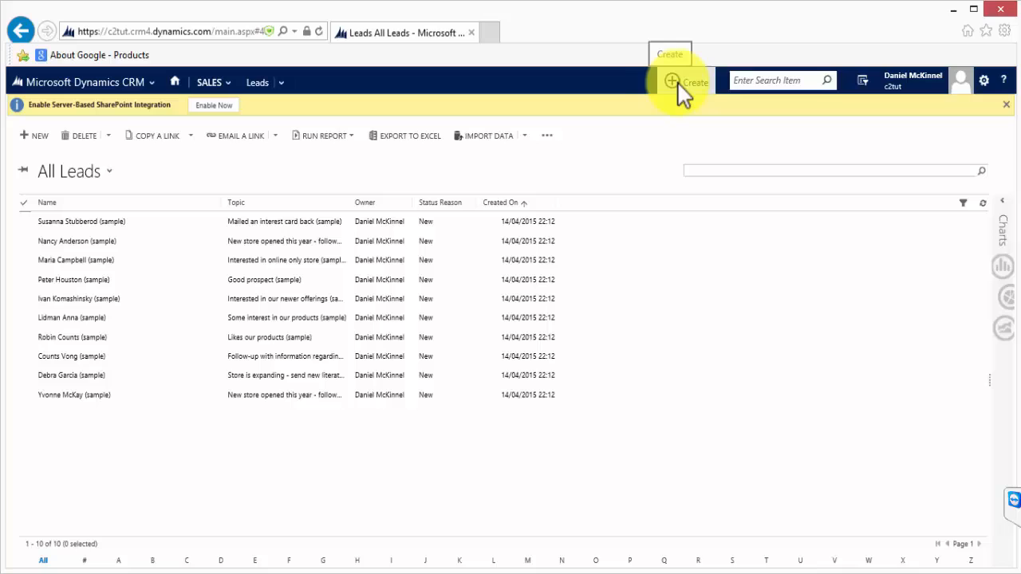
pyautogui.moveTo(678, 92)
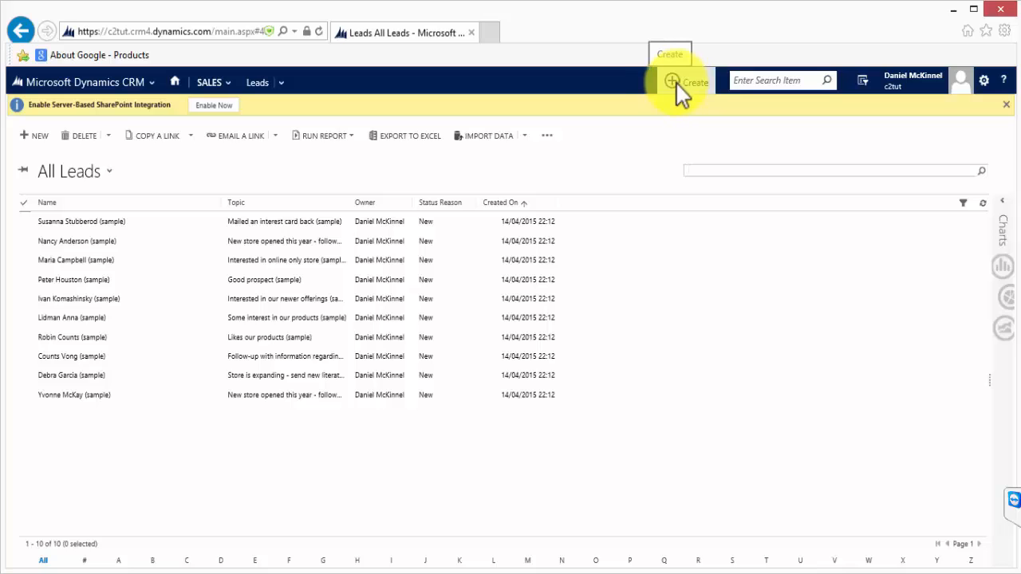
pyautogui.click(686, 82)
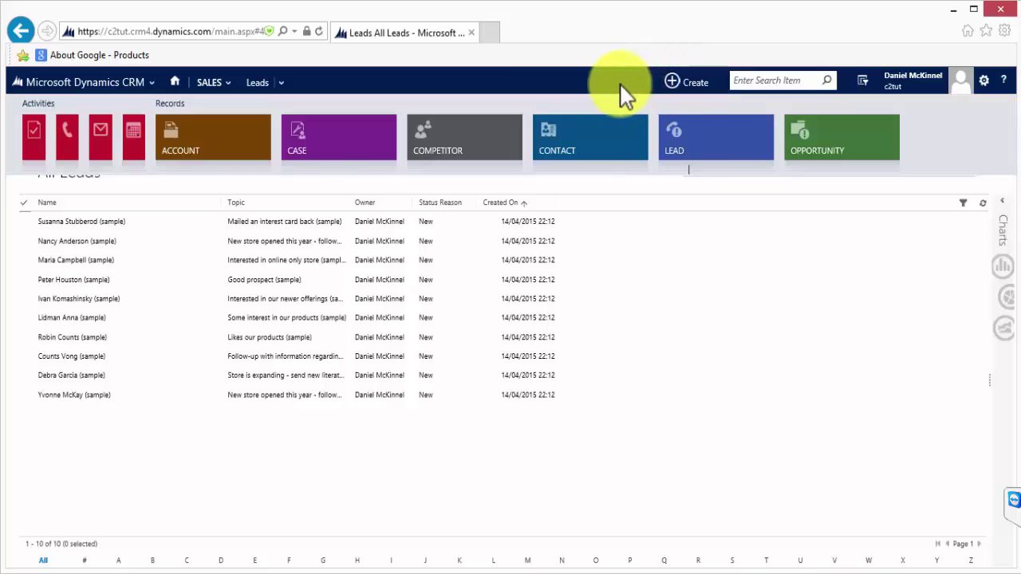
pyautogui.moveTo(698, 135)
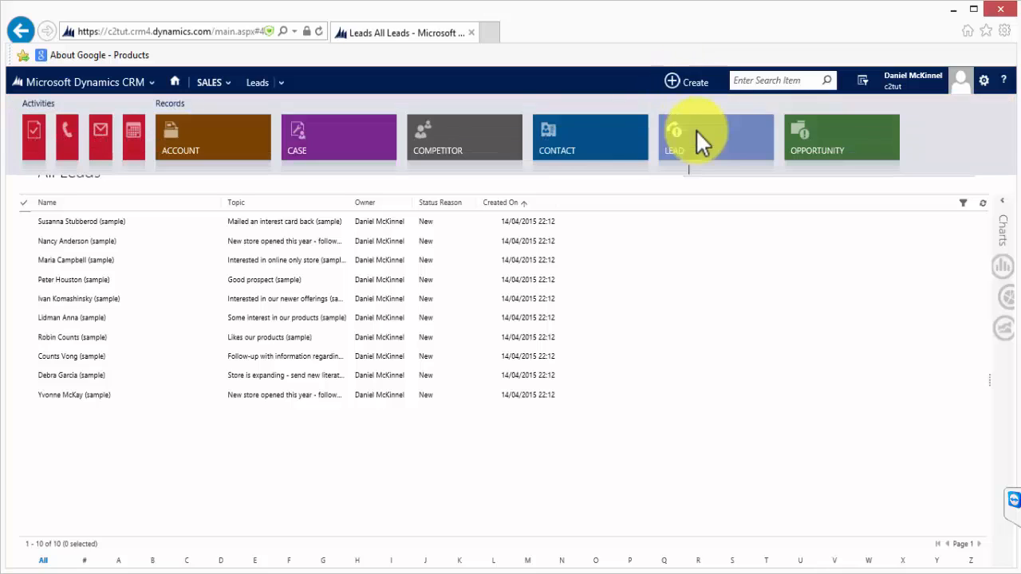
# Create and save lead James CTwo: Dynamics CRM topic, budget 1000, This Quarter, company C2 software.
pyautogui.click(703, 137)
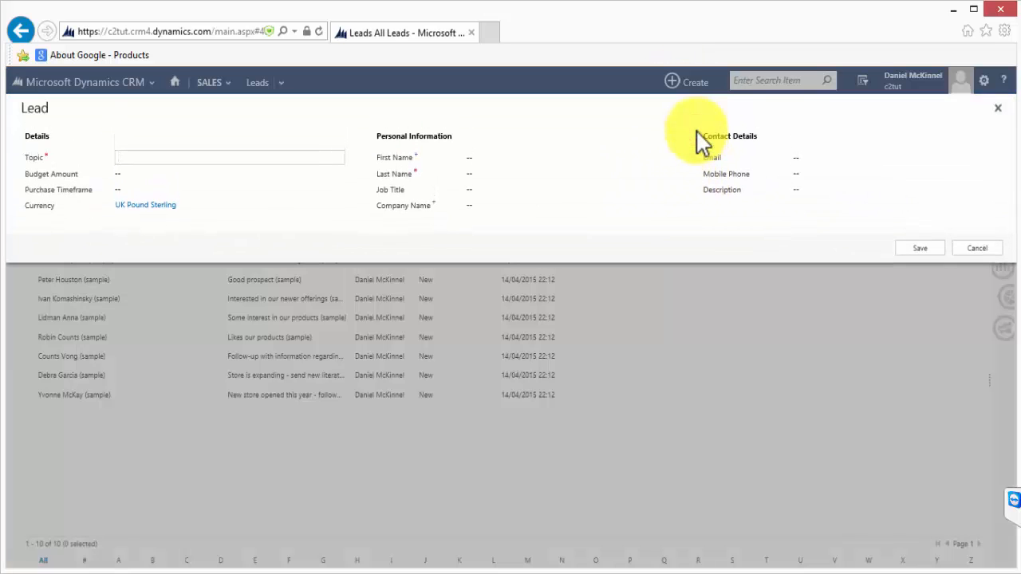
pyautogui.click(203, 158)
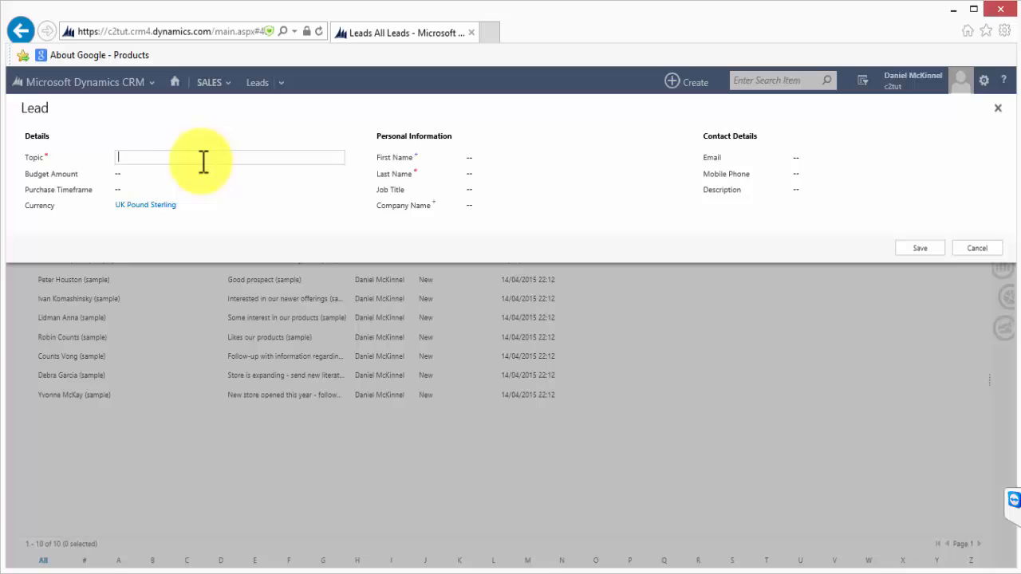
pyautogui.write('Interested in Dynamics CRM')
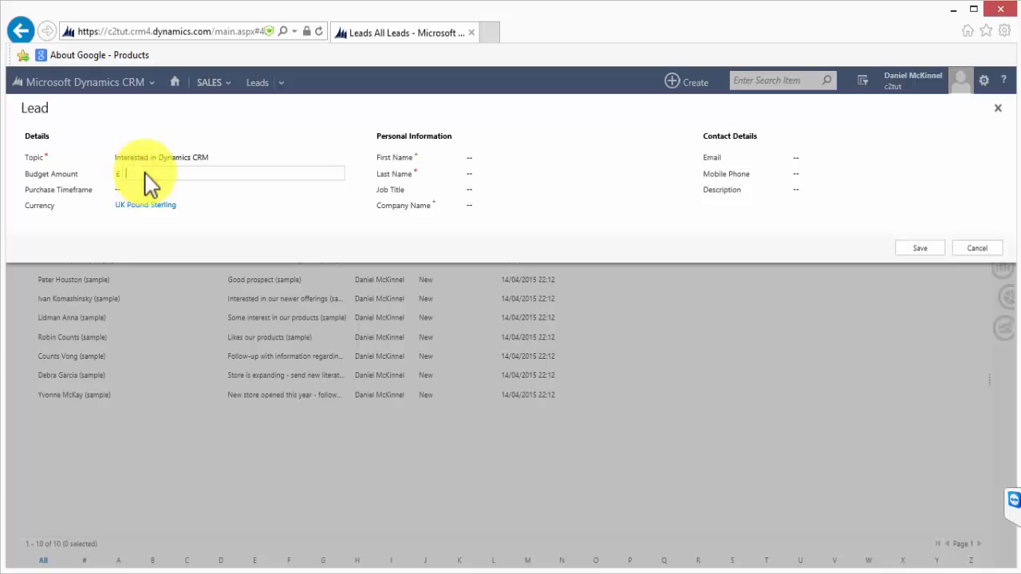
pyautogui.write('1000')
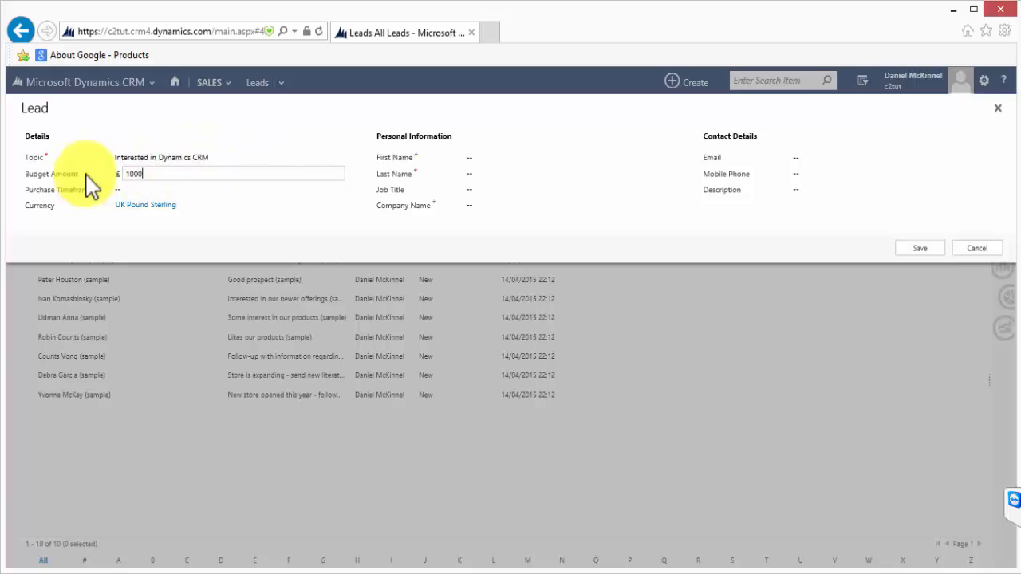
pyautogui.click(231, 189)
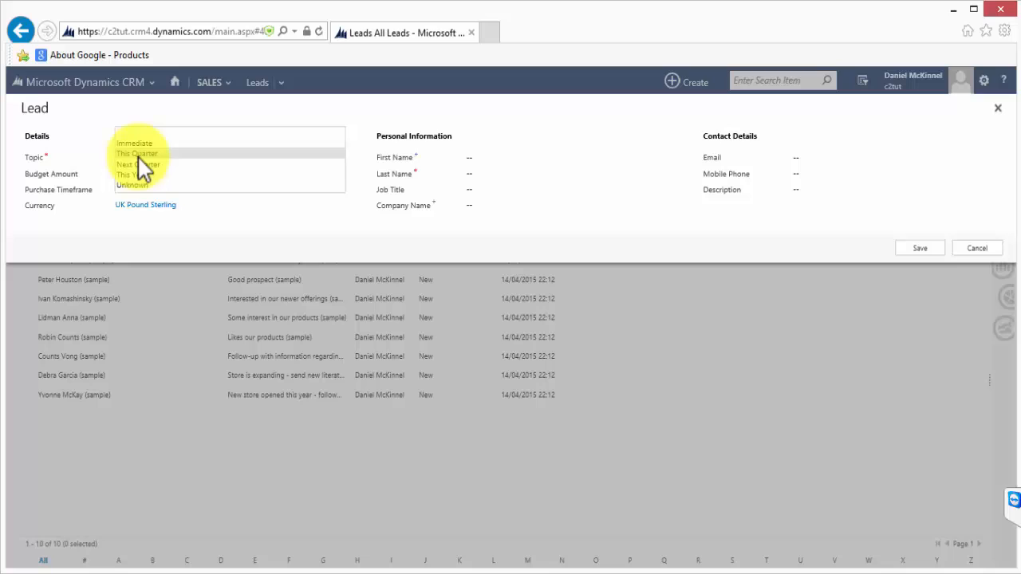
pyautogui.click(137, 154)
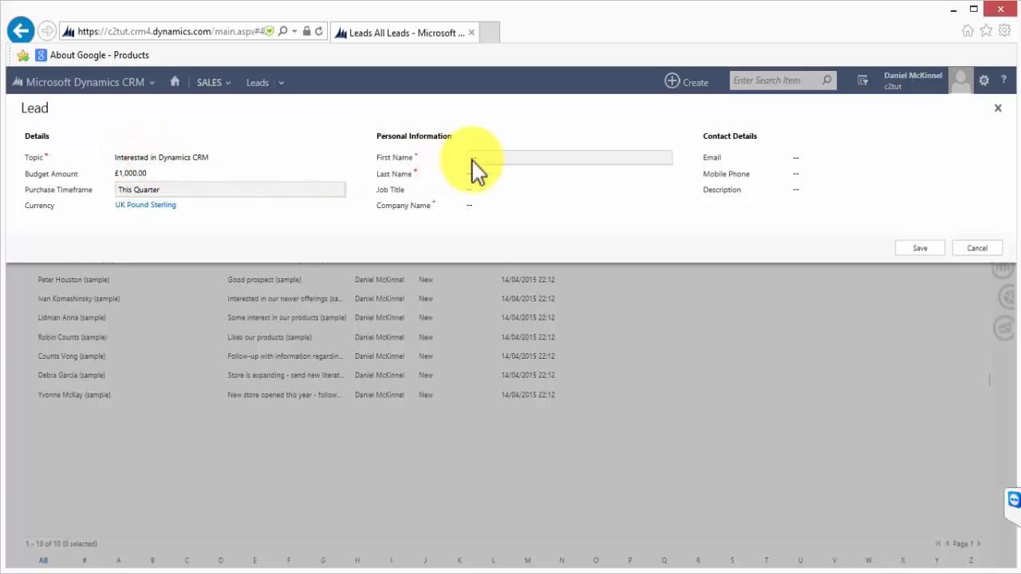
pyautogui.moveTo(478, 168)
pyautogui.write('James')
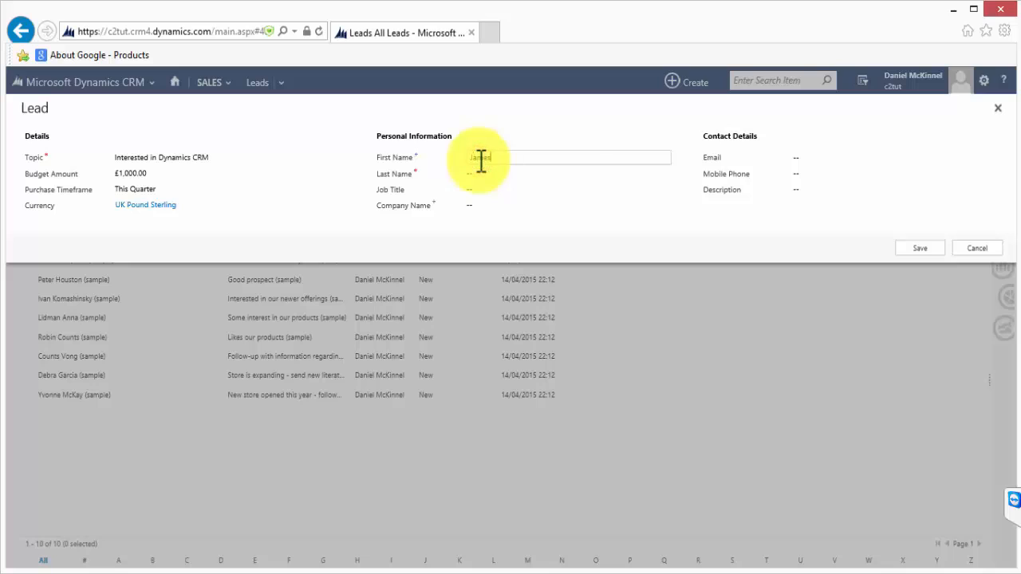
pyautogui.click(566, 174)
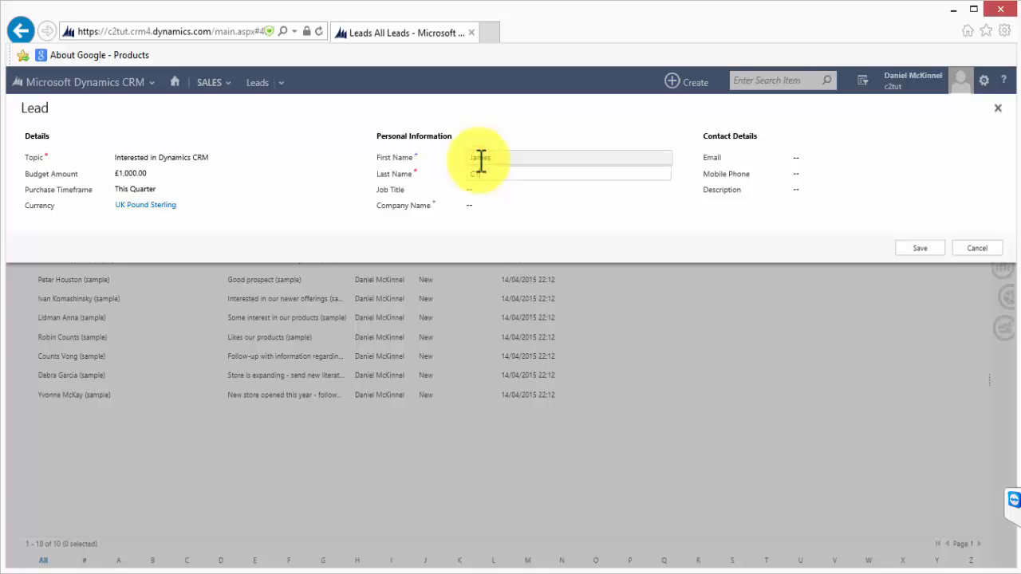
pyautogui.write('C2 software')
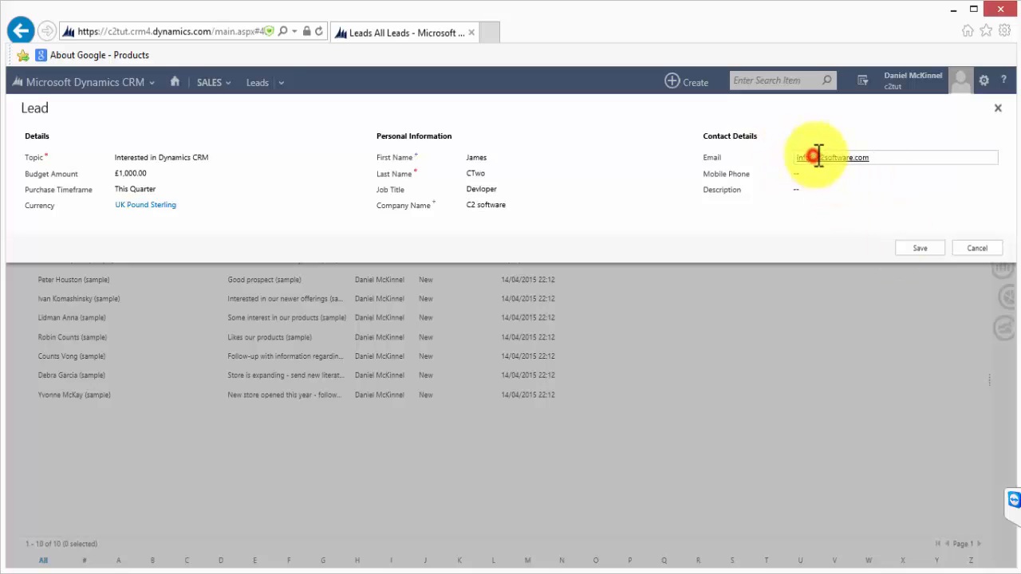
pyautogui.click(920, 247)
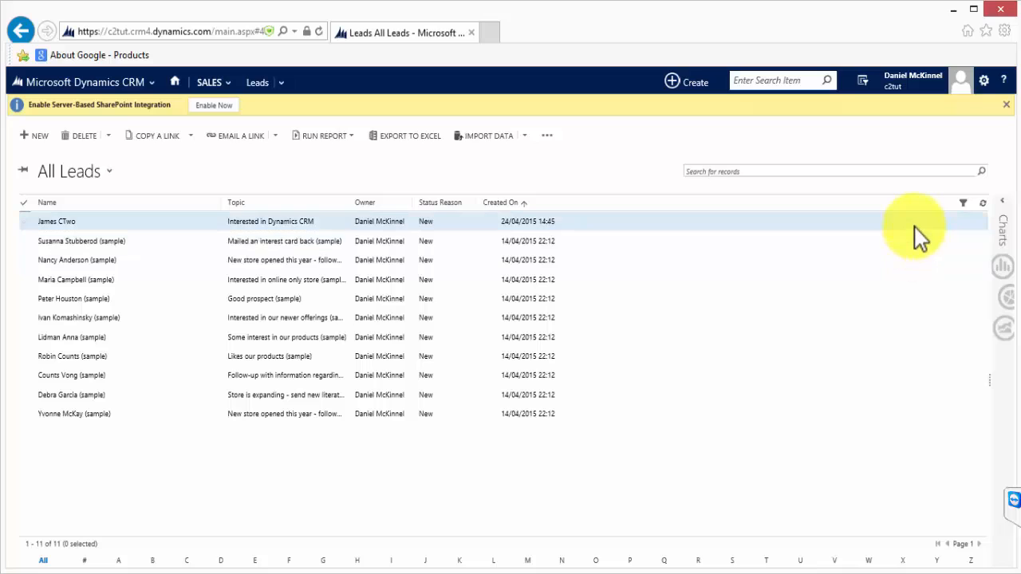
# Open James CTwo's lead form from the All Leads grid.
pyautogui.doubleClick(56, 221)
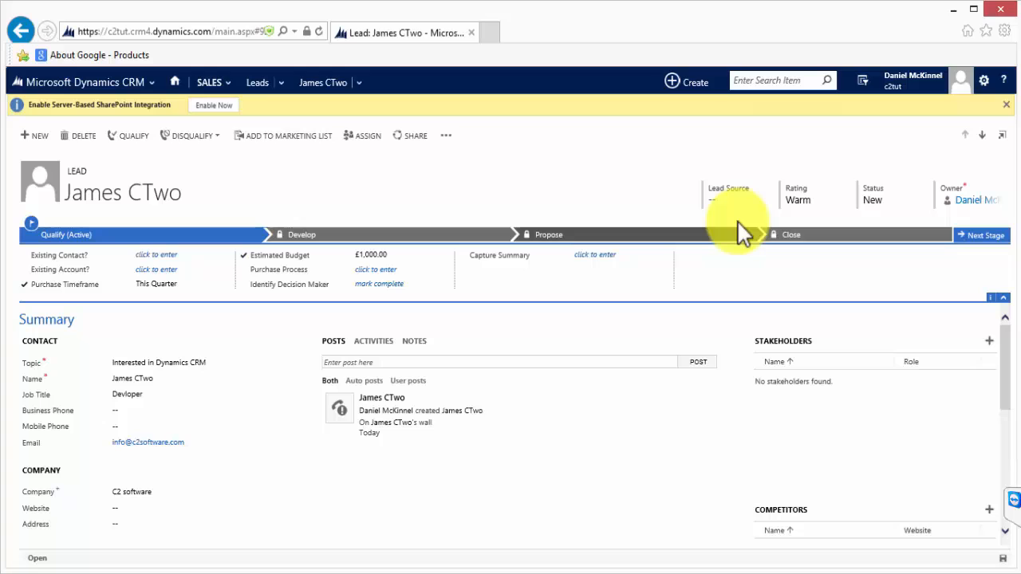
pyautogui.moveTo(727, 232)
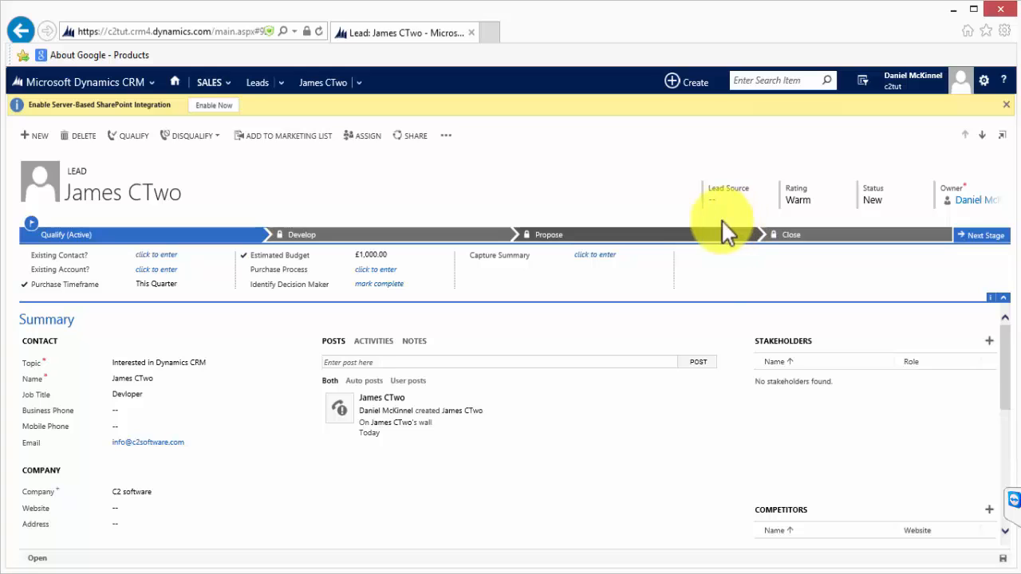
pyautogui.moveTo(131, 136)
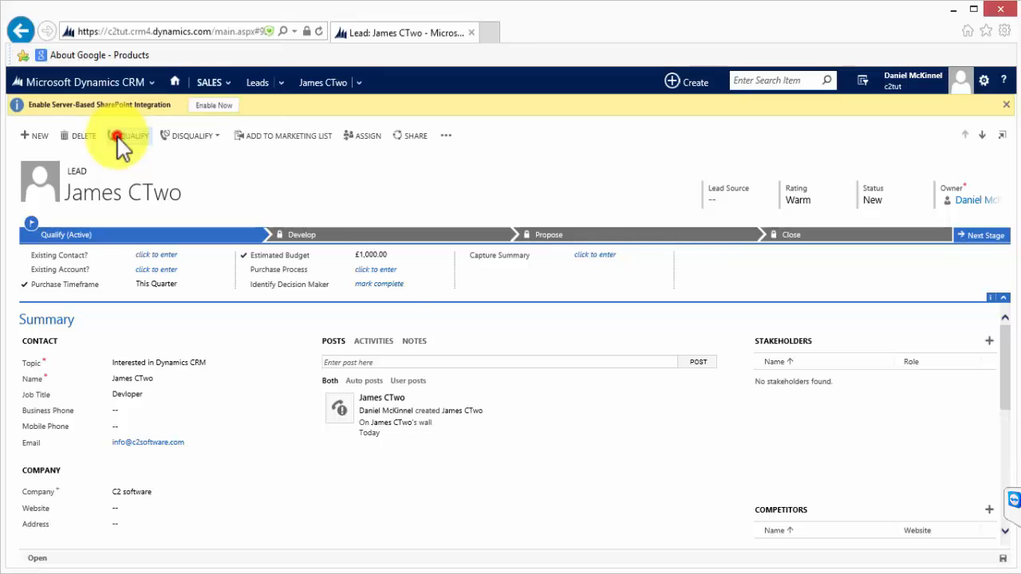
# Qualify James CTwo, raising a duplicate warning that suggests the C2 software account.
pyautogui.click(127, 135)
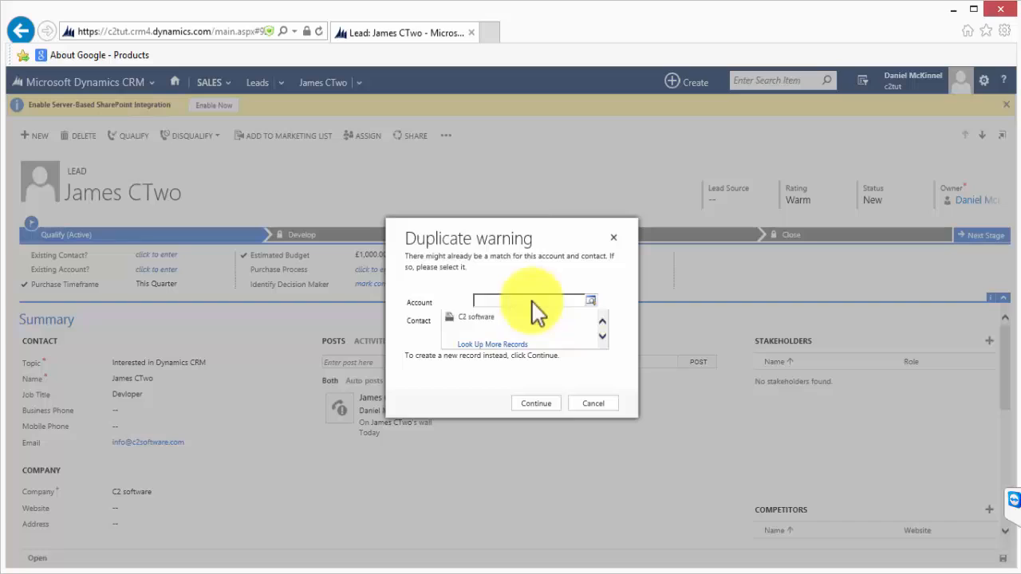
# Choose existing account C2 software in the duplicate warning and continue qualifying.
pyautogui.click(473, 316)
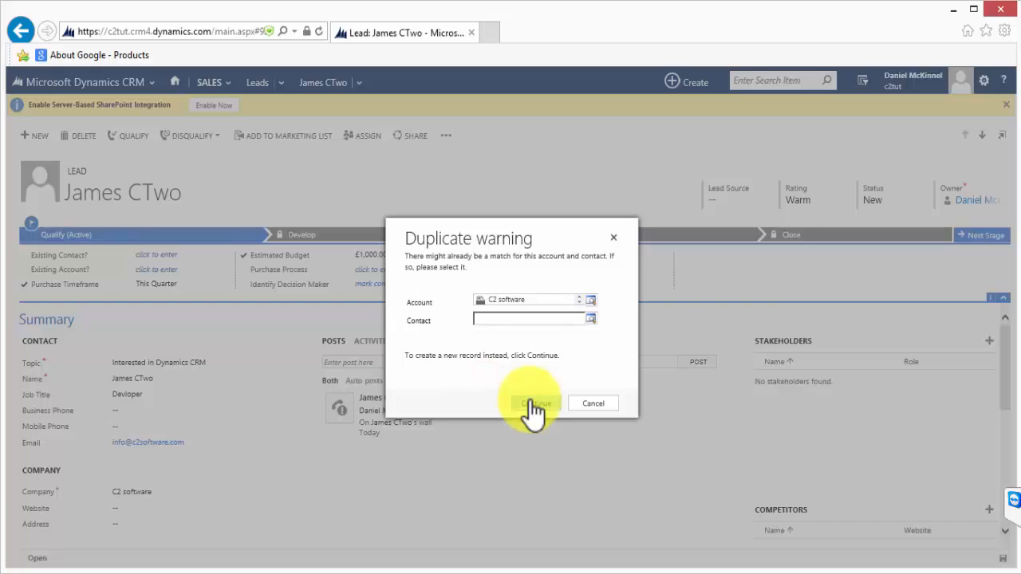
pyautogui.click(533, 402)
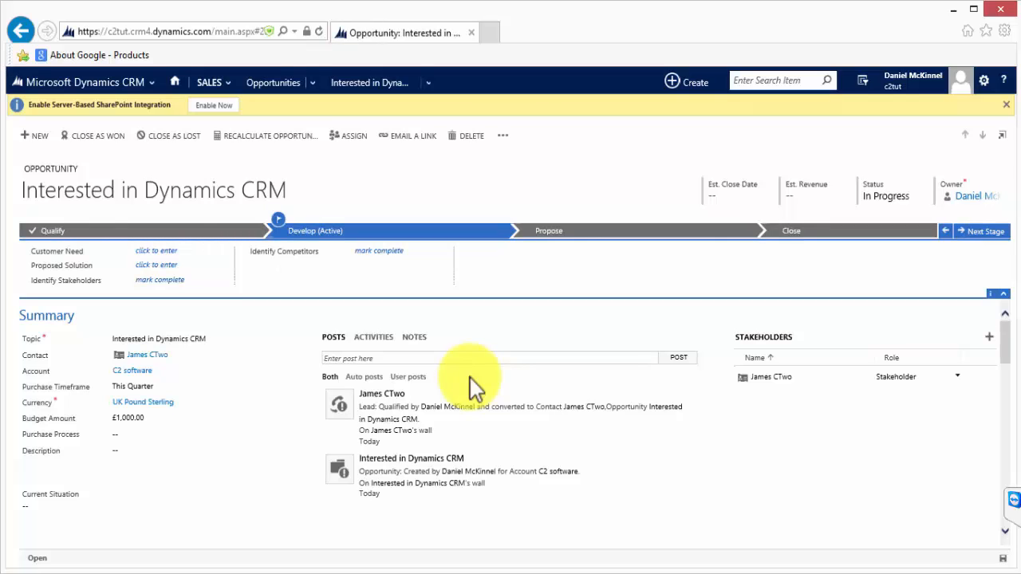
pyautogui.moveTo(144, 360)
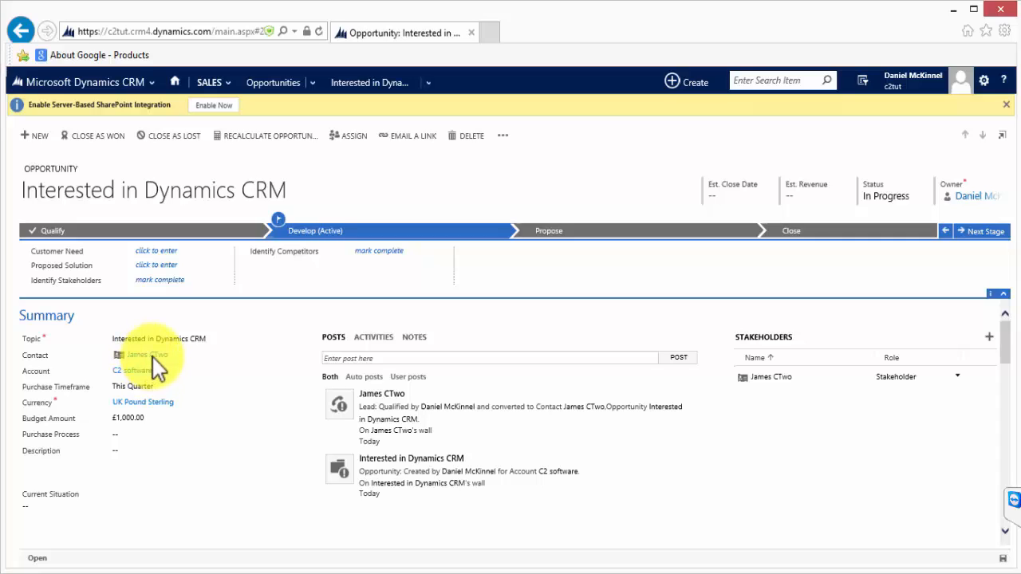
pyautogui.moveTo(138, 379)
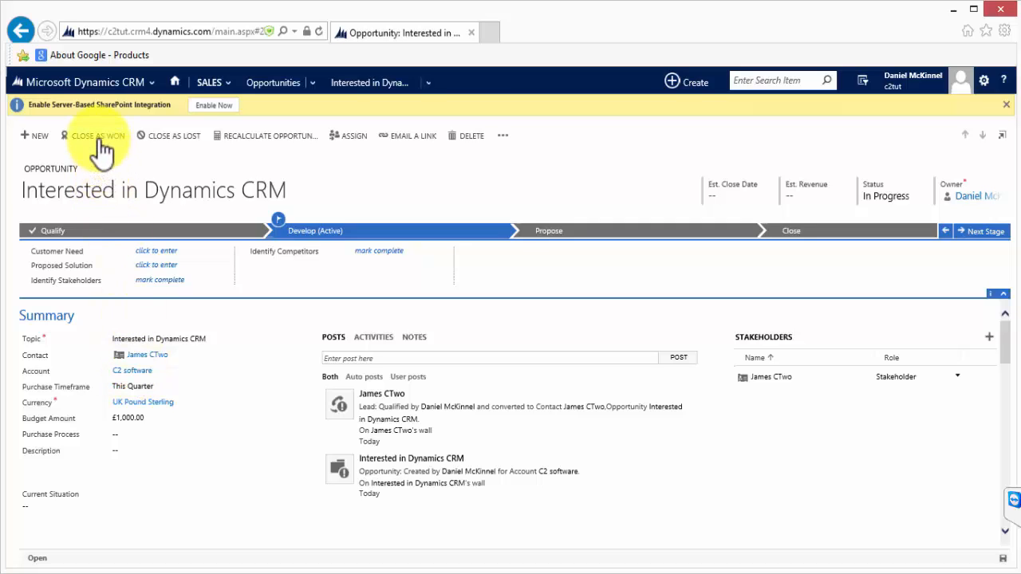
# Close the opportunity as Won, then reopen it to In Progress.
pyautogui.click(97, 135)
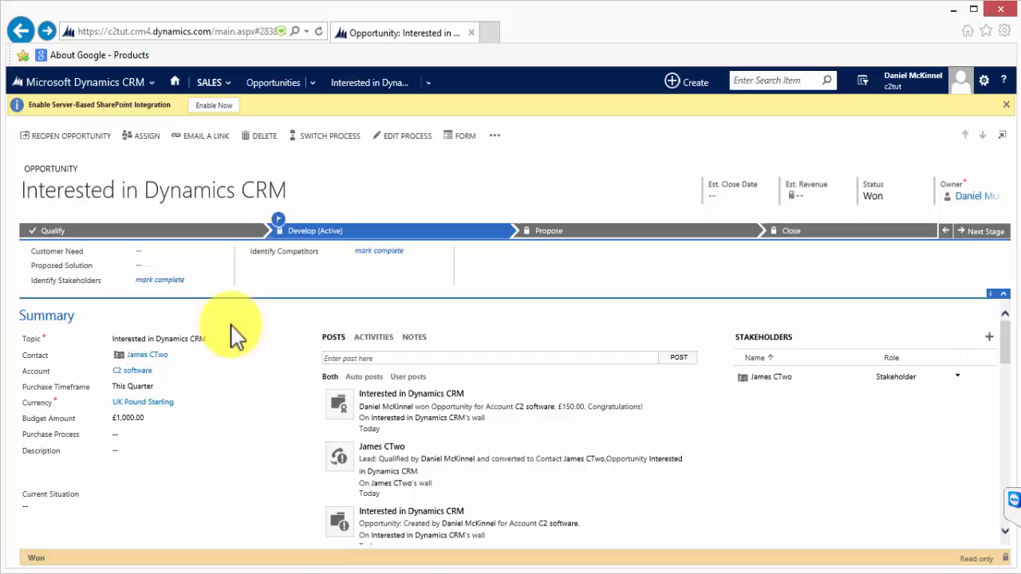
pyautogui.click(64, 136)
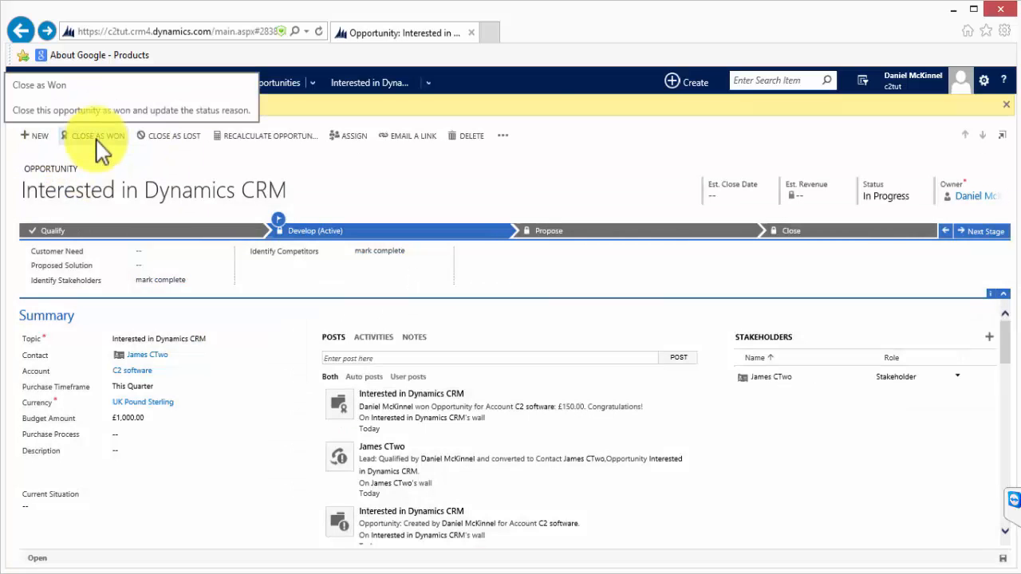
pyautogui.moveTo(174, 147)
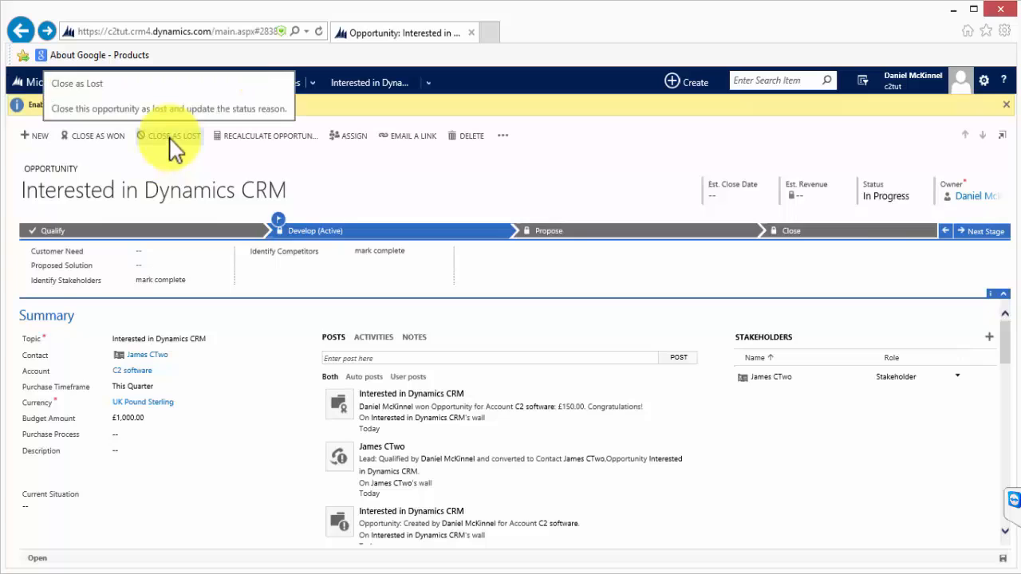
# Close 'Interested in Dynamics CRM' as lost with status reason Out-Sold.
pyautogui.click(174, 135)
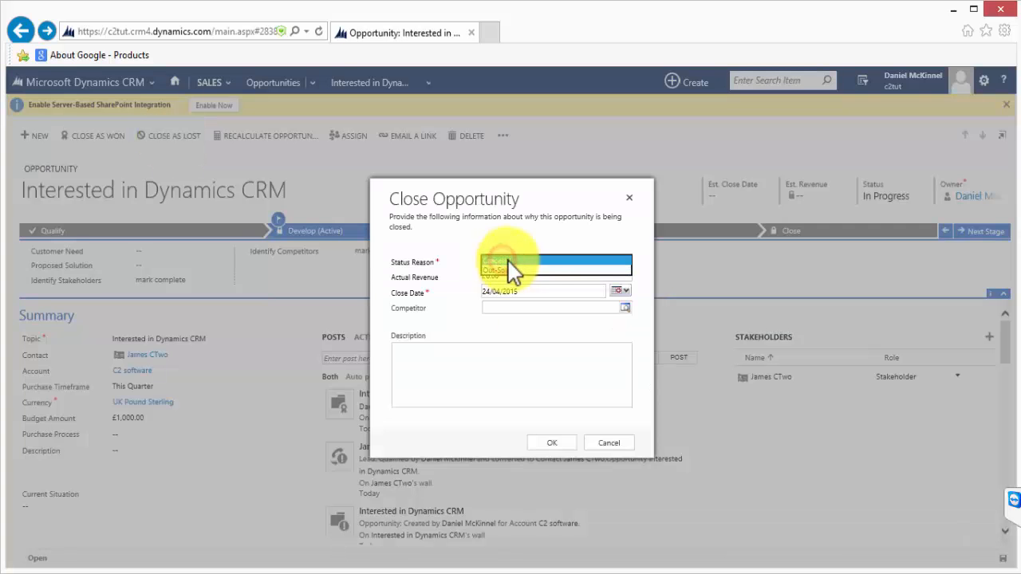
pyautogui.click(550, 262)
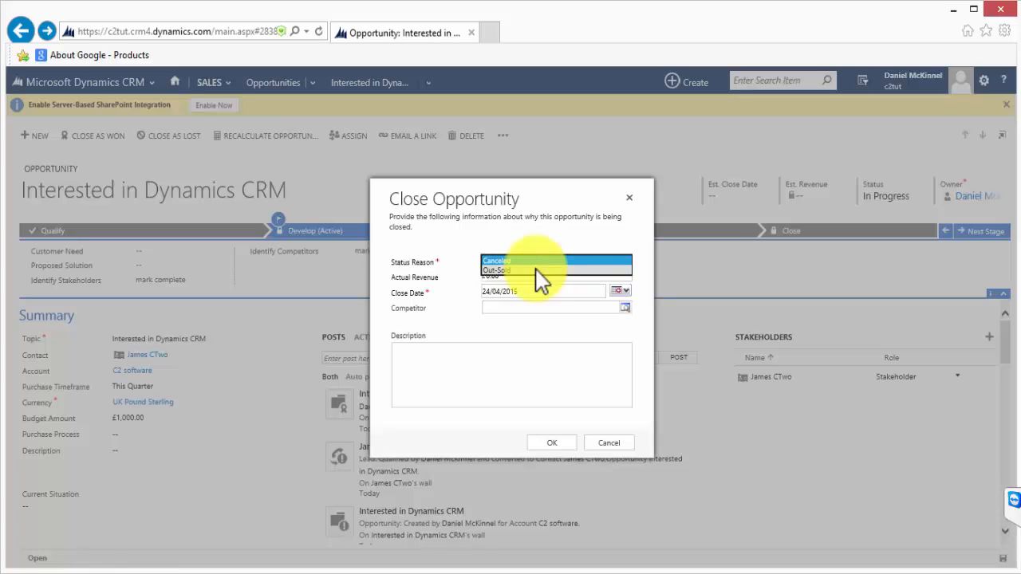
pyautogui.click(498, 270)
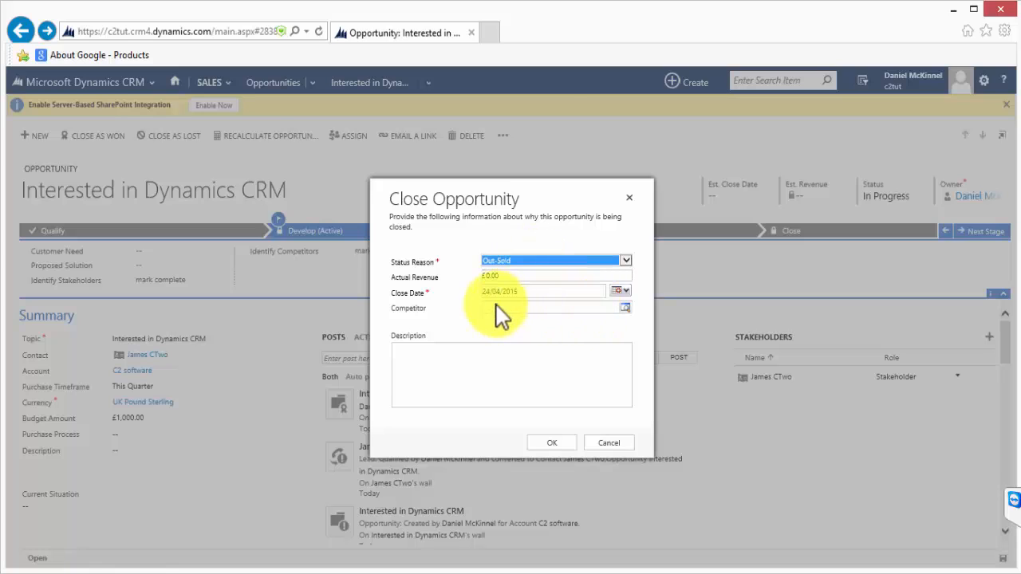
pyautogui.click(550, 307)
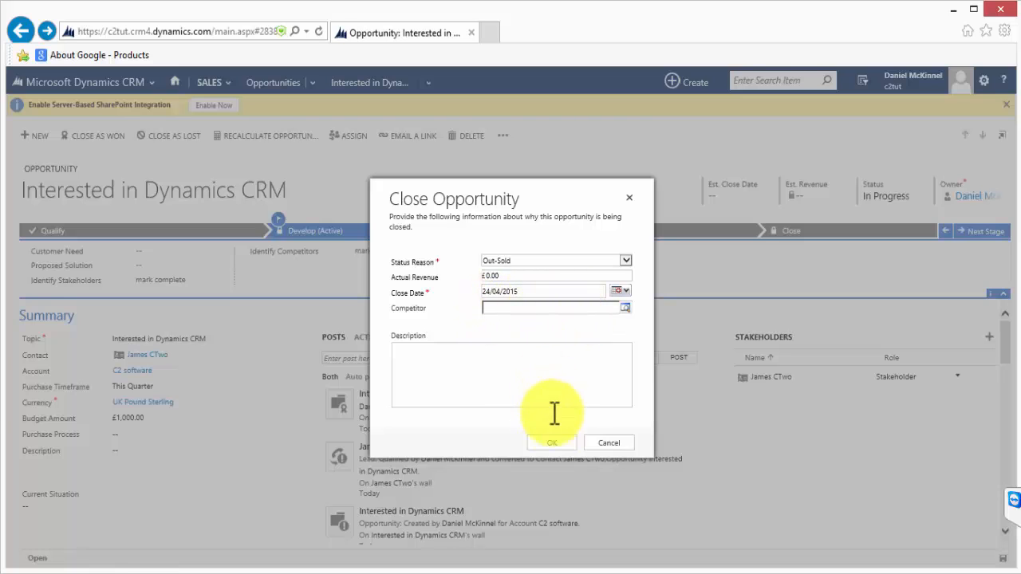
pyautogui.click(552, 442)
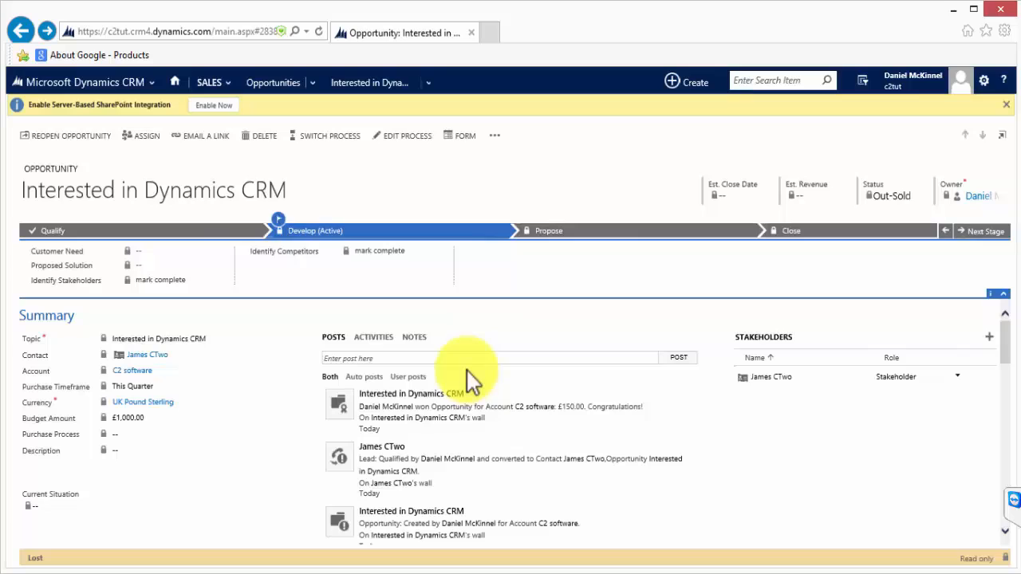
pyautogui.moveTo(717, 534)
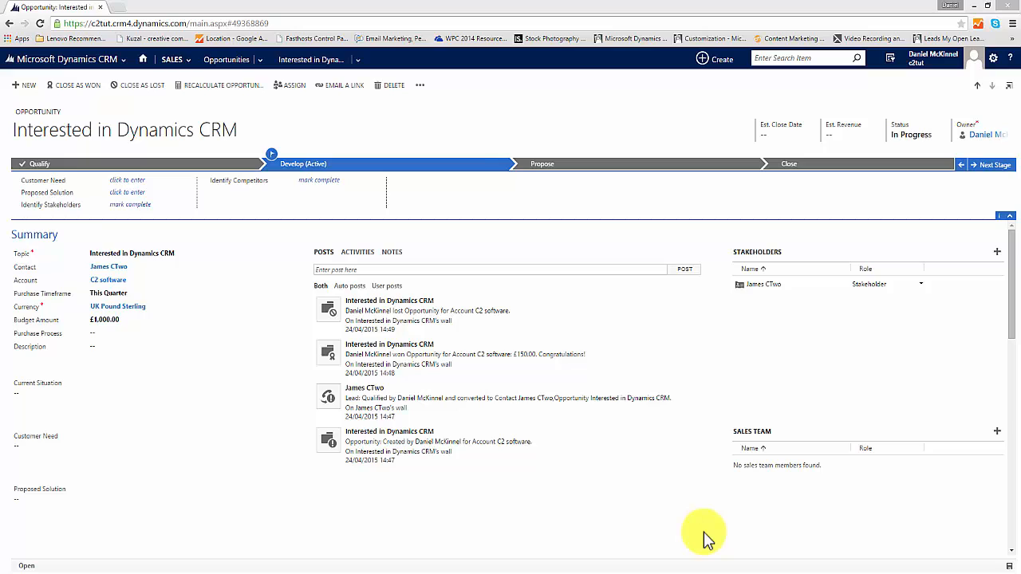
pyautogui.moveTo(423, 474)
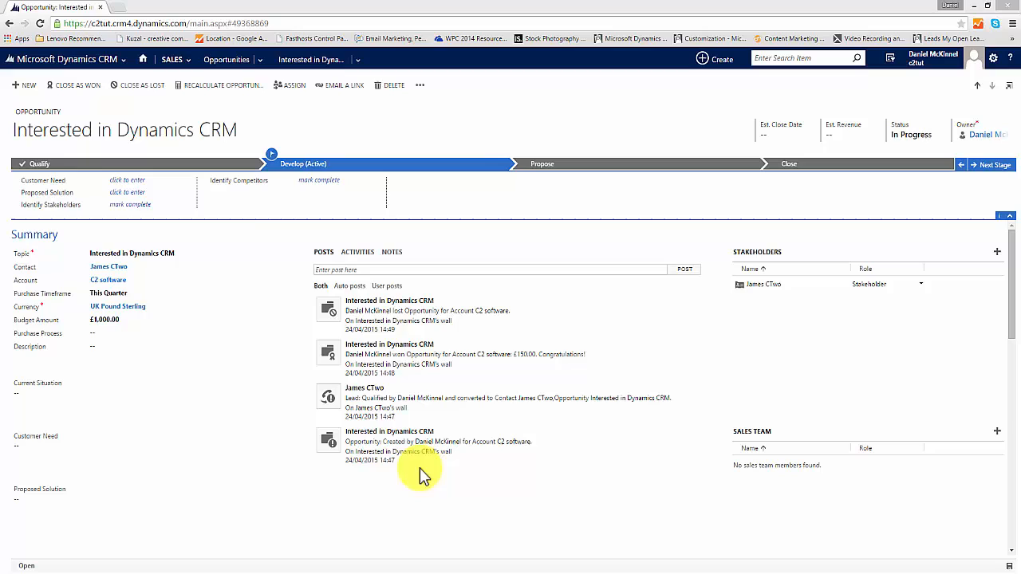
pyautogui.moveTo(221, 206)
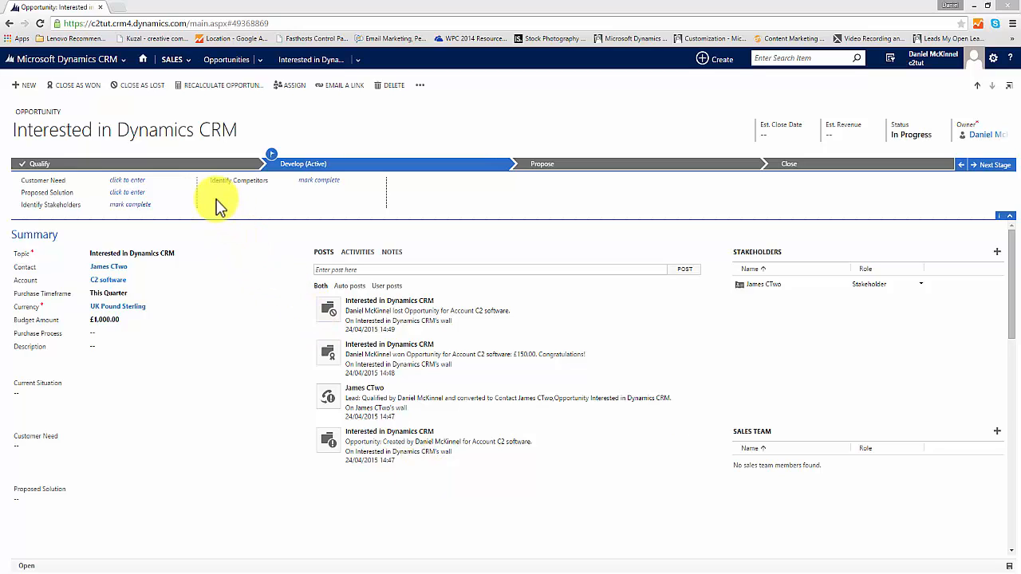
pyautogui.moveTo(146, 170)
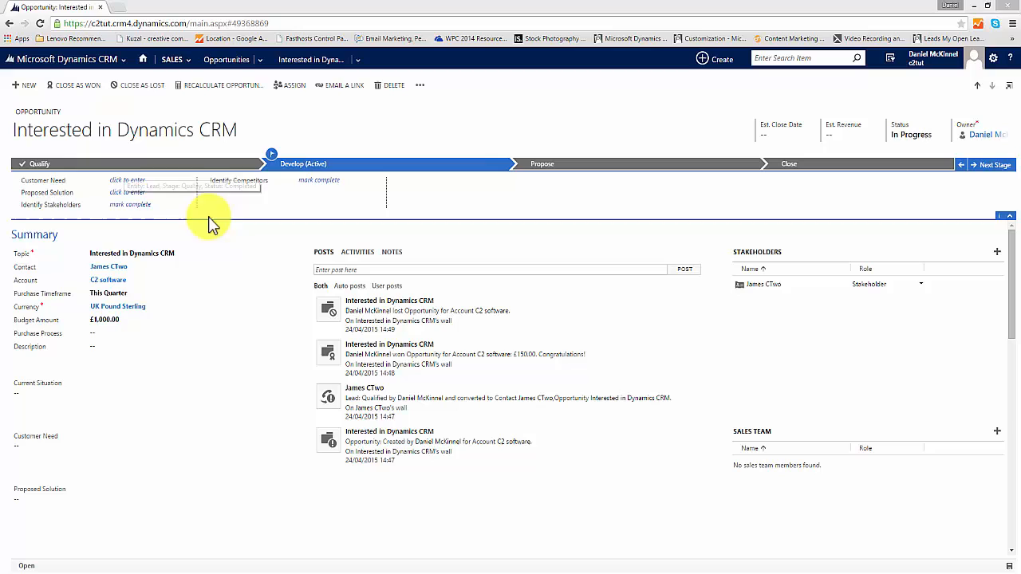
pyautogui.moveTo(548, 164)
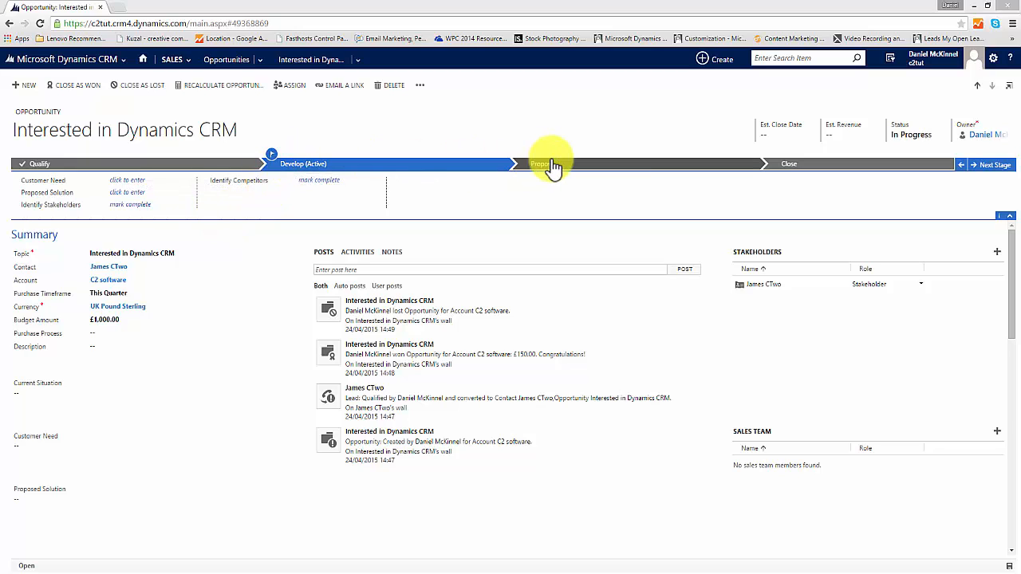
pyautogui.moveTo(812, 167)
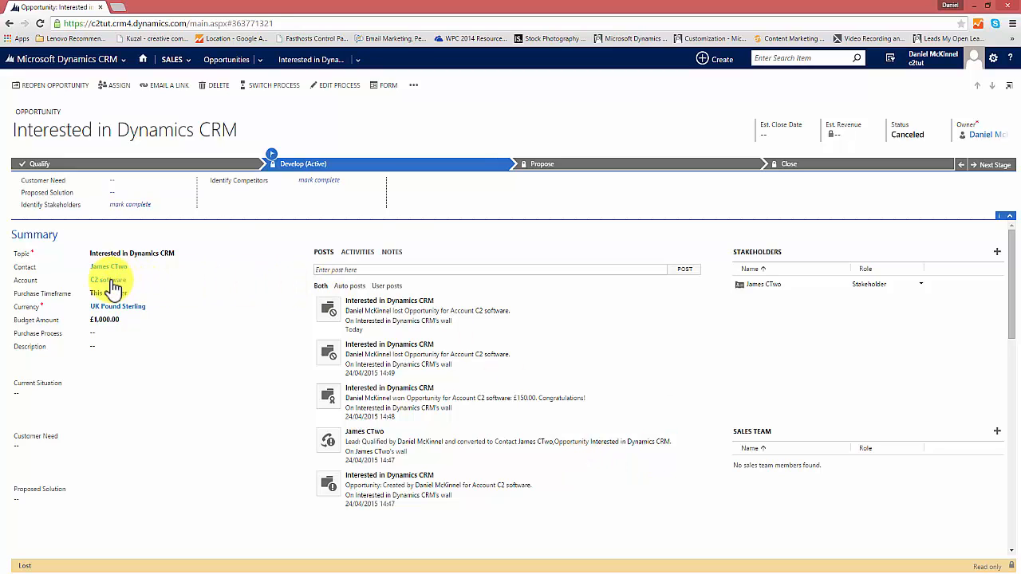
# Open the C2 software account from the opportunity's Account field link.
pyautogui.click(105, 280)
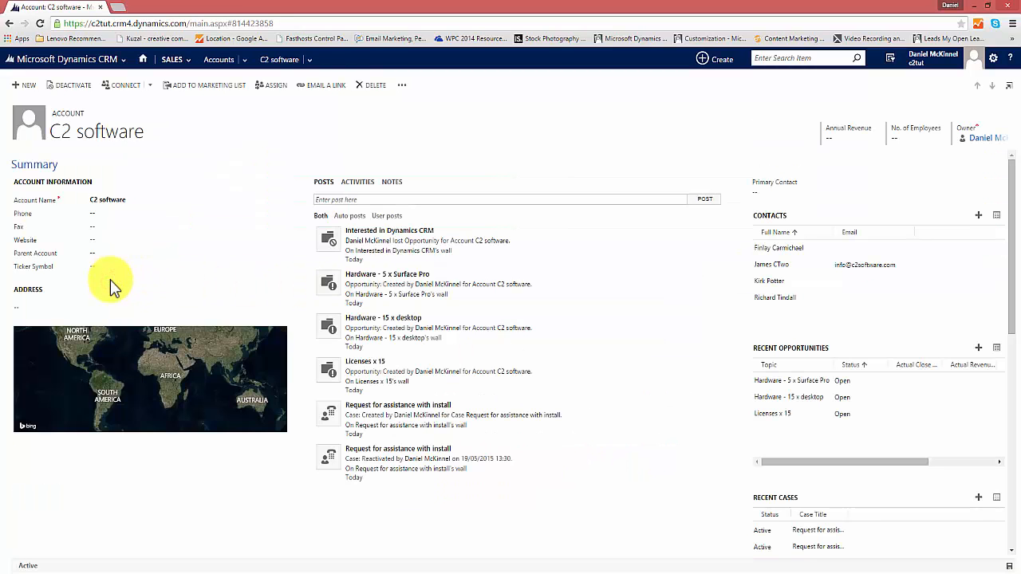